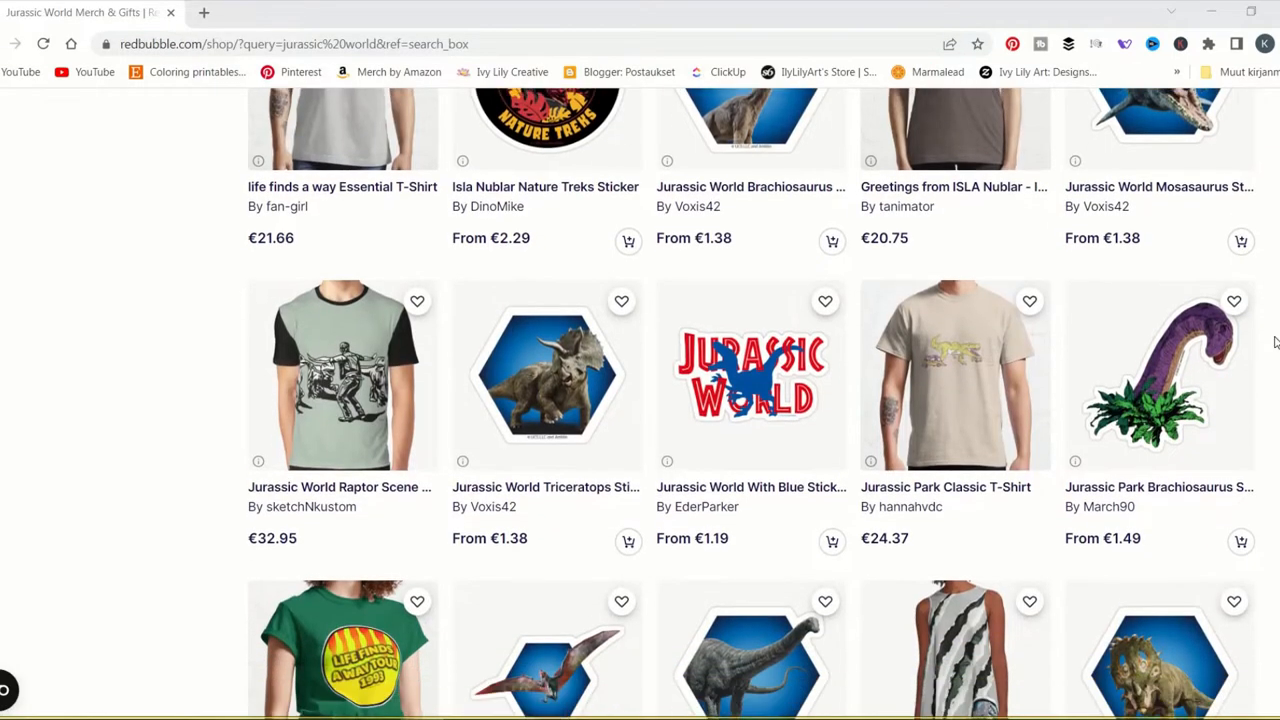
scroll(down, 3)
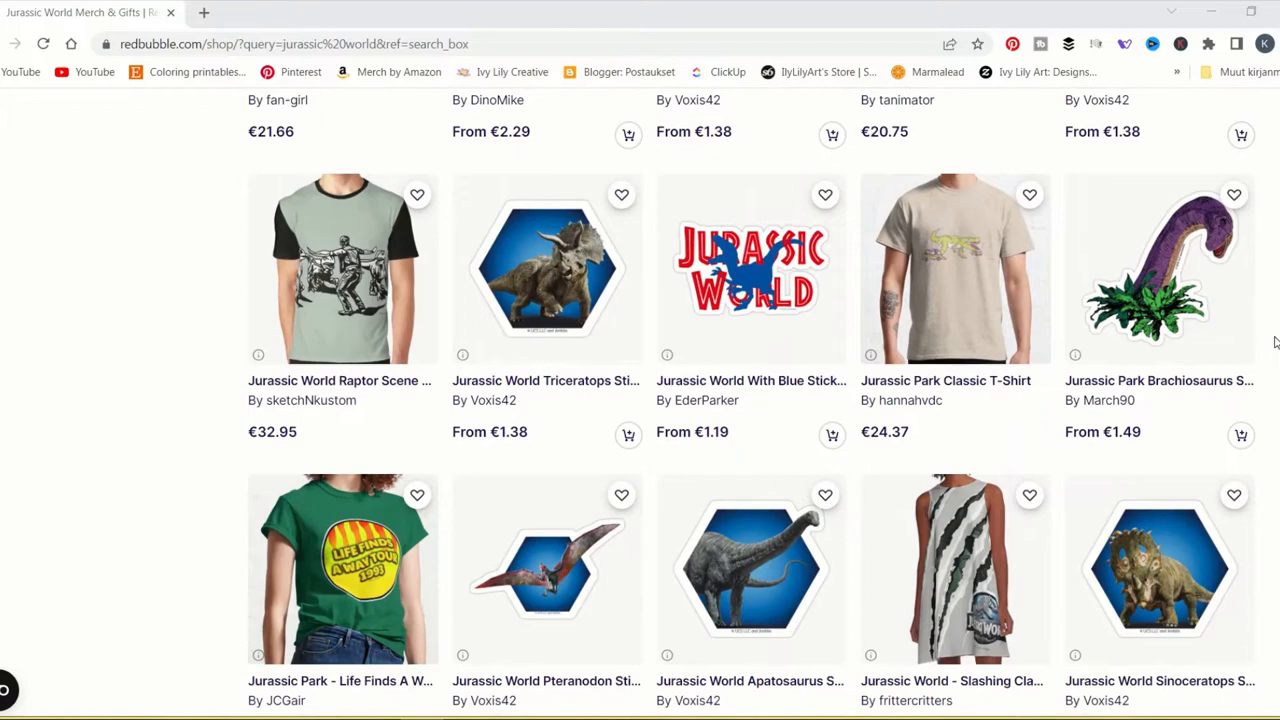
scroll(down, 3)
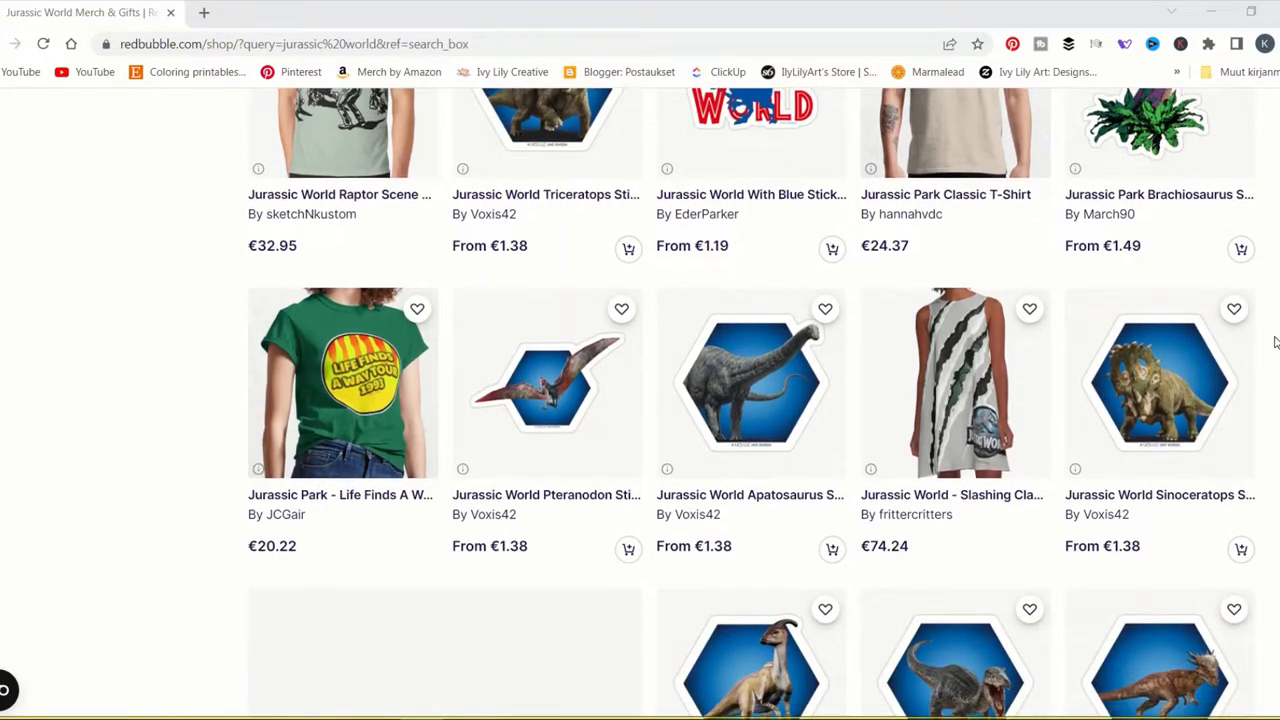